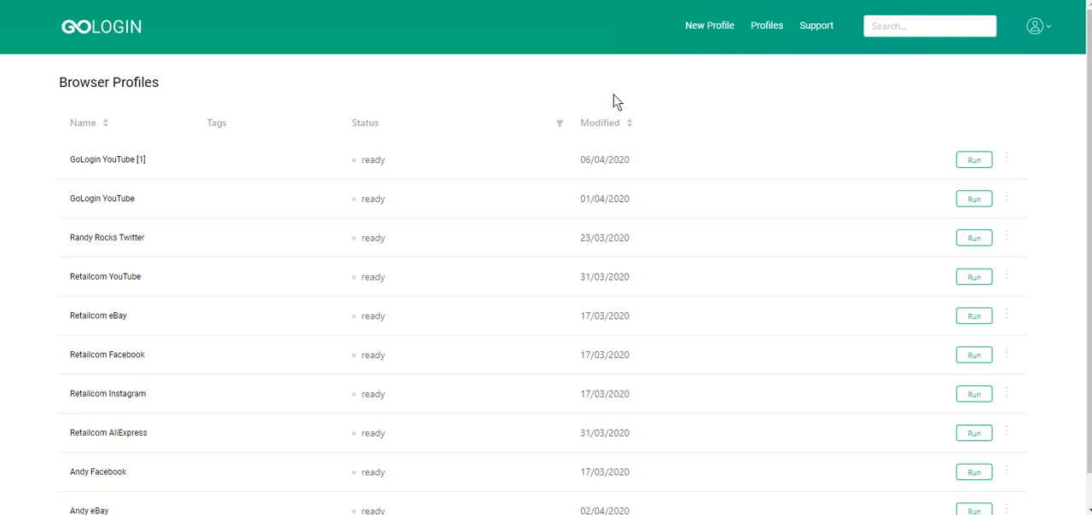
{"action": "mouse_move", "coordinate": [1031, 143]}
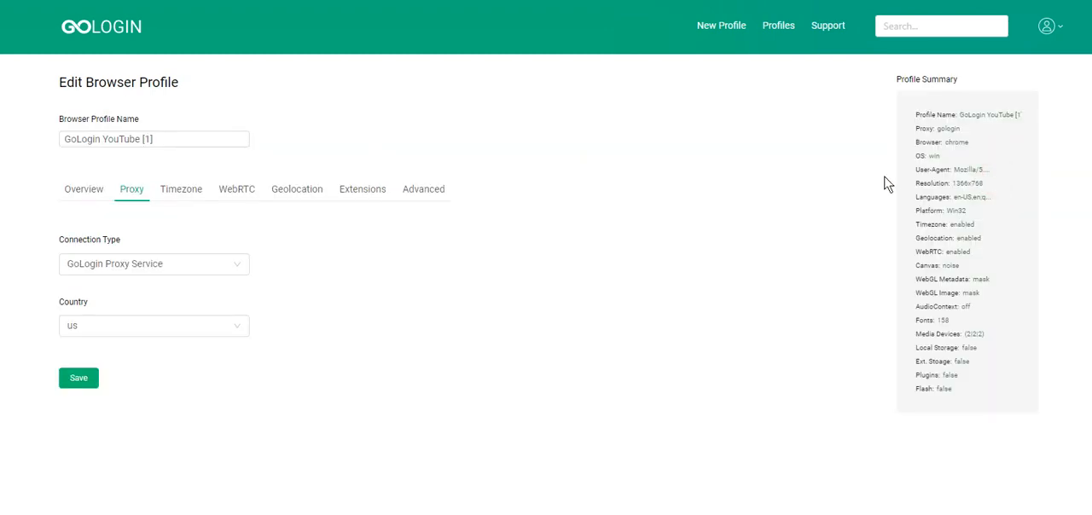
Step: Show the Advanced settings of the GoLogin YouTube [1] profile and scroll to Storage options
{"action": "left_click", "coordinate": [423, 187]}
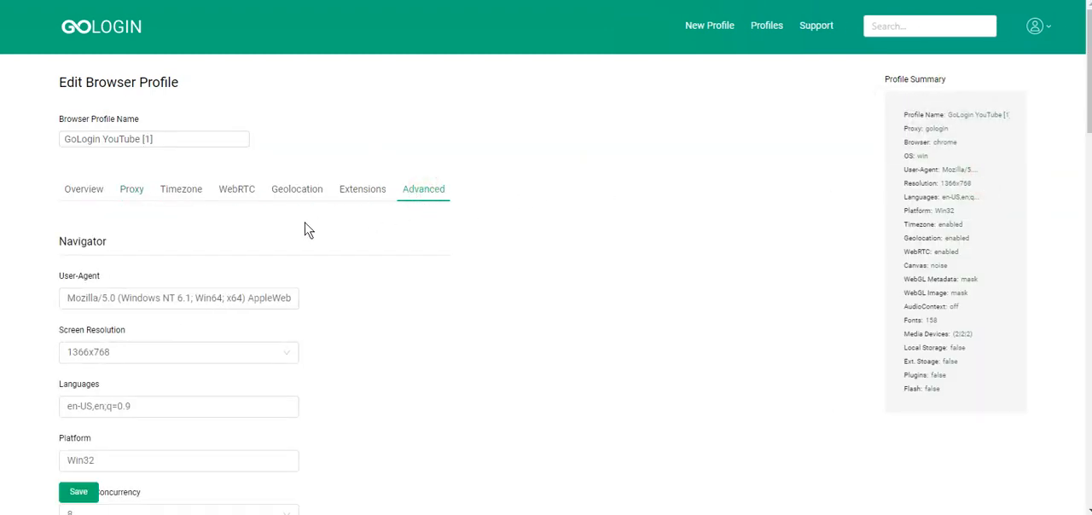
{"action": "scroll", "scroll_direction": "down", "scroll_amount": 3}
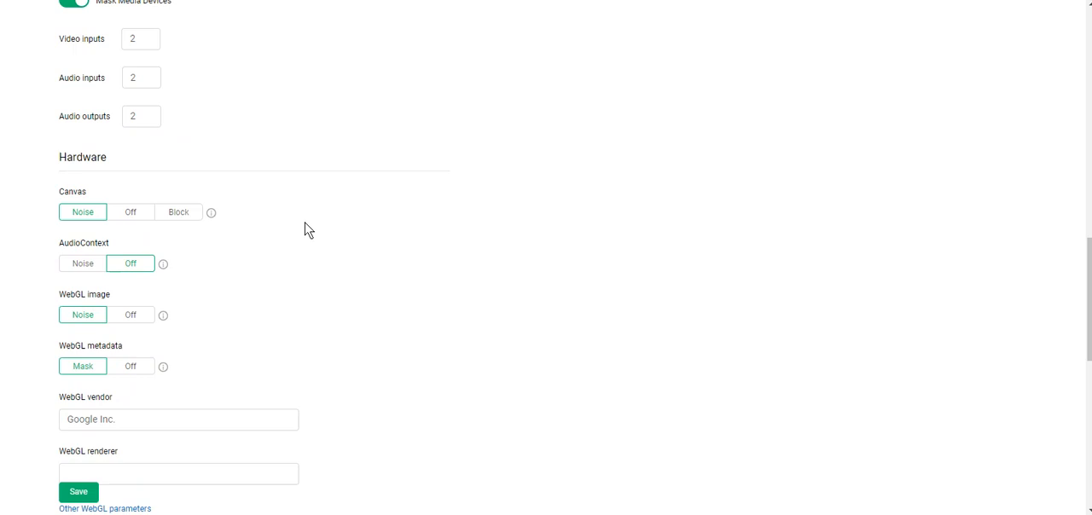
{"action": "scroll", "scroll_direction": "down", "scroll_amount": 3}
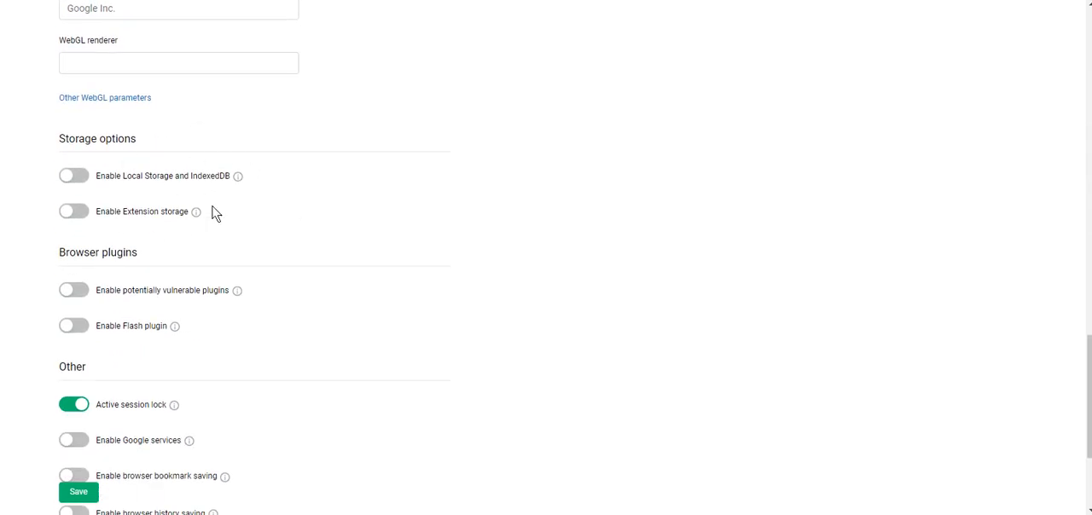
{"action": "mouse_move", "coordinate": [307, 182]}
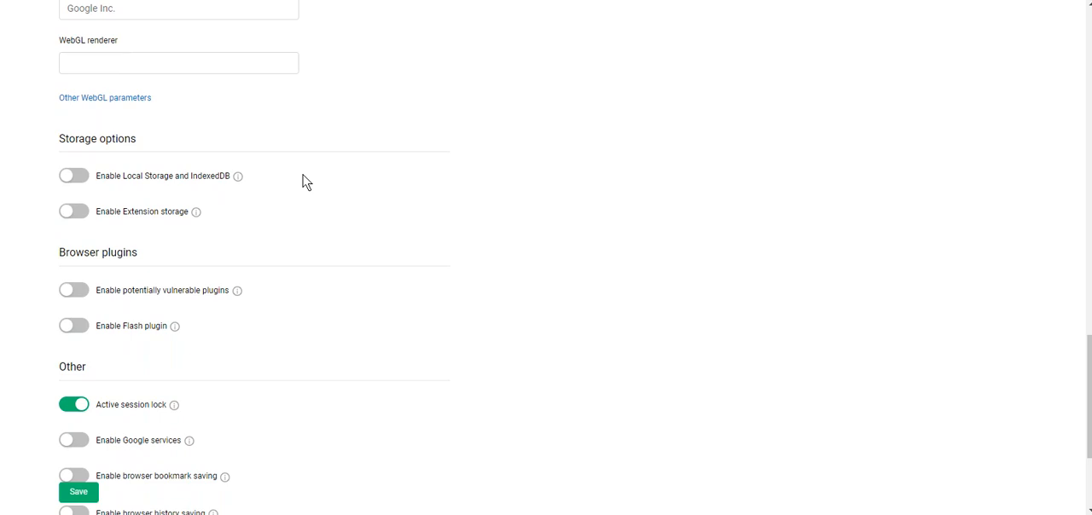
{"action": "mouse_move", "coordinate": [74, 176]}
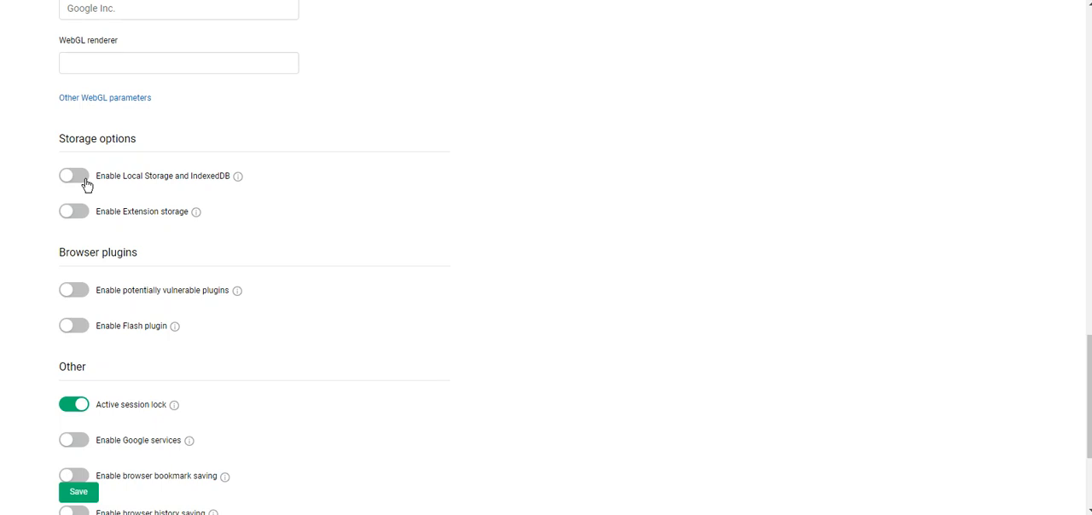
Step: Turn on Local Storage and IndexedDB for the profile
{"action": "left_click", "coordinate": [73, 176]}
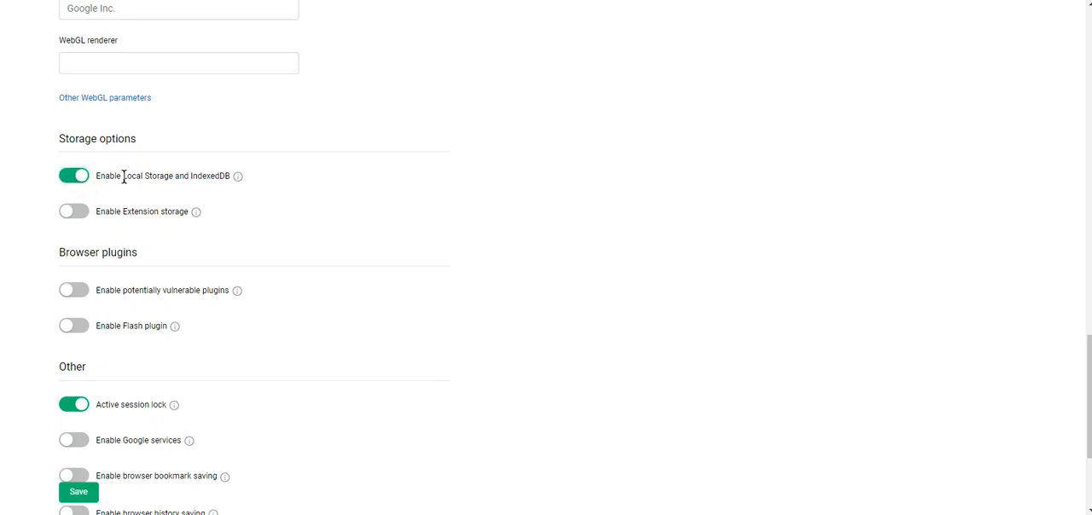
{"action": "mouse_move", "coordinate": [325, 209]}
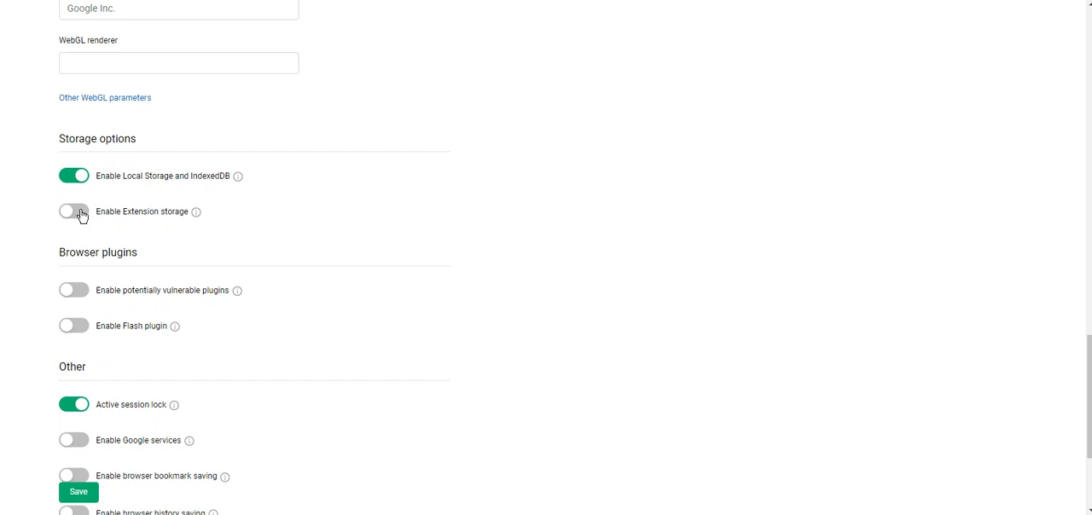
Step: Turn on Extension storage and save the profile, returning to the Browser Profiles list
{"action": "left_click", "coordinate": [74, 212]}
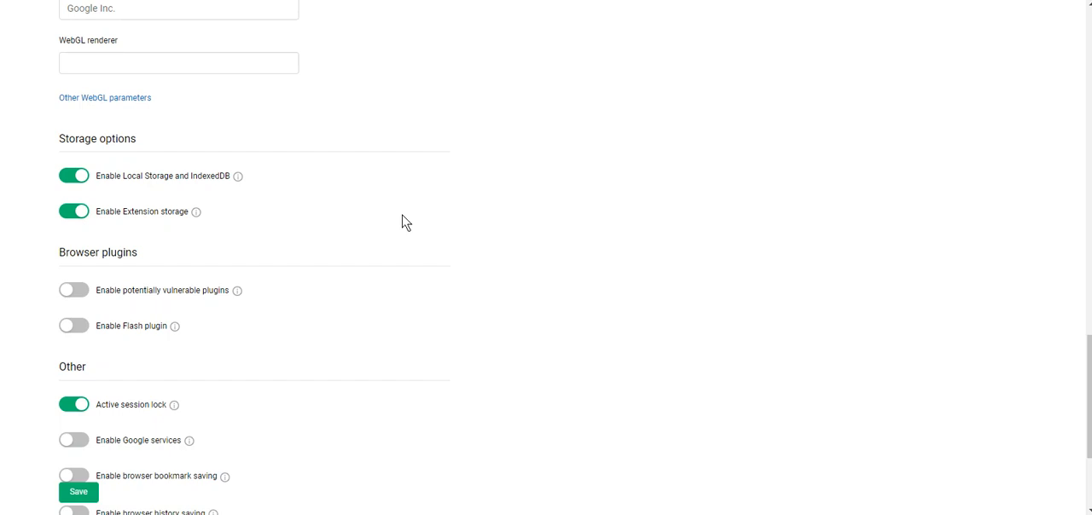
{"action": "mouse_move", "coordinate": [367, 213]}
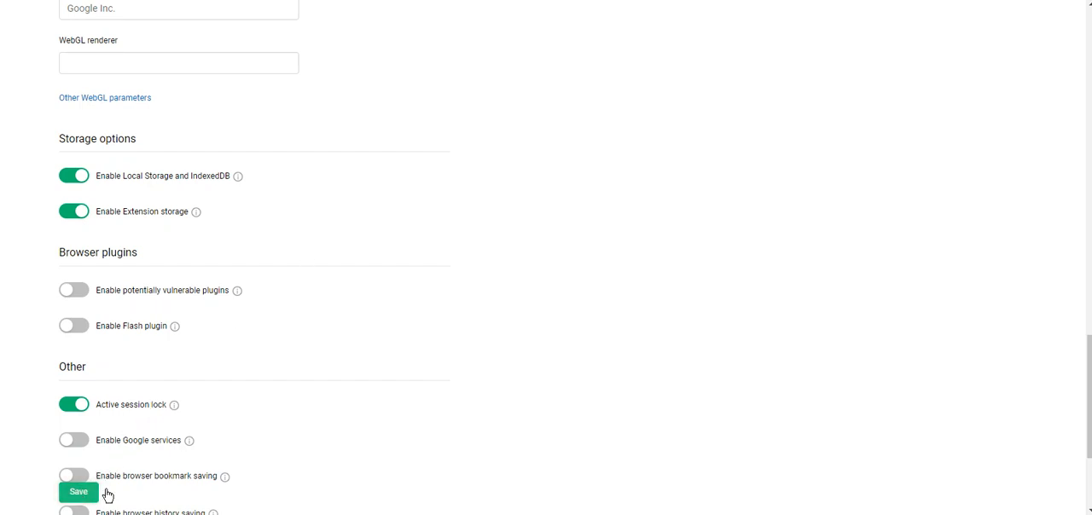
{"action": "left_click", "coordinate": [78, 491]}
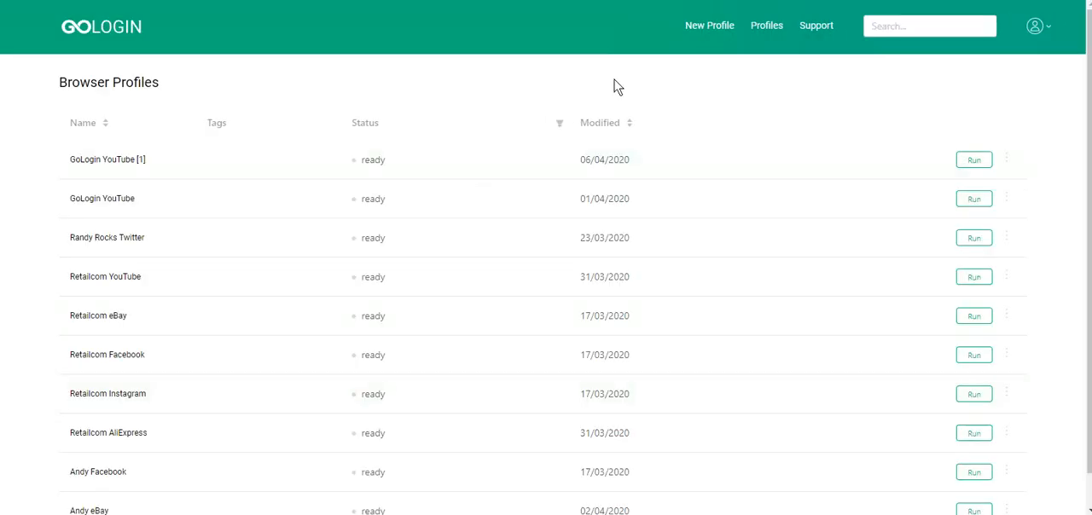